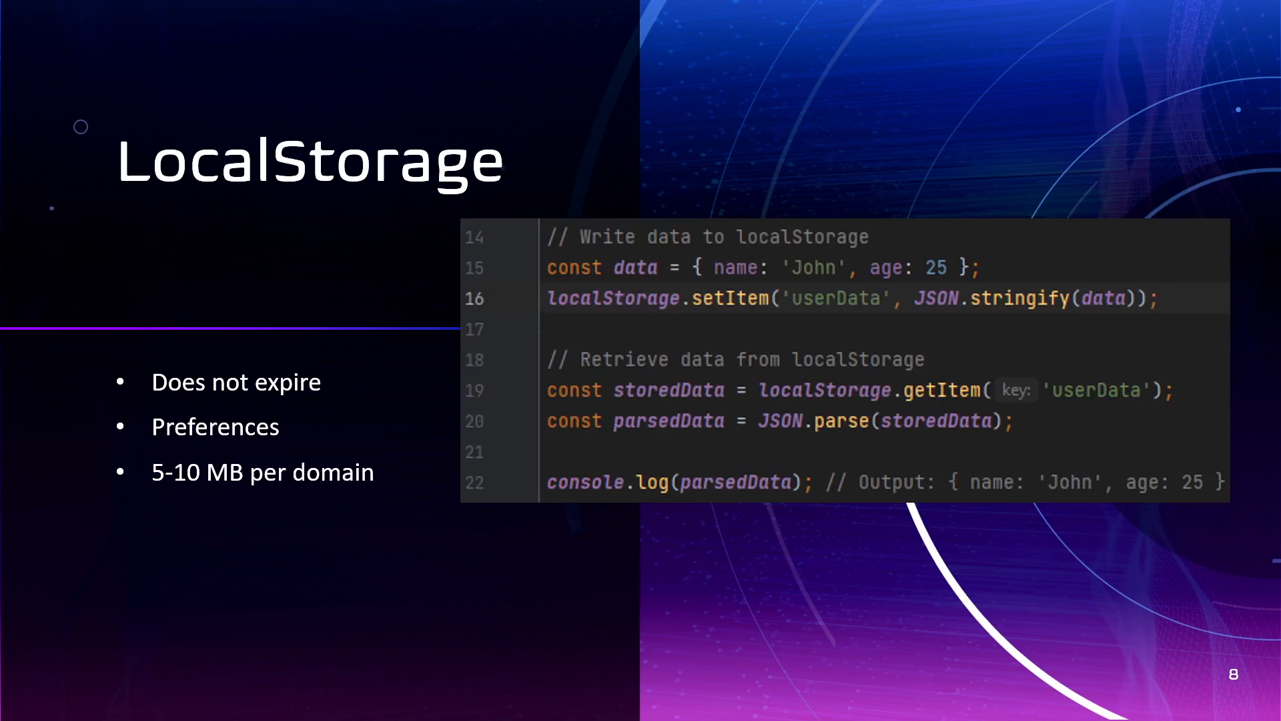
- On slide 12, reveal the React useState code panel beside the Counter App demo video
key(Right)
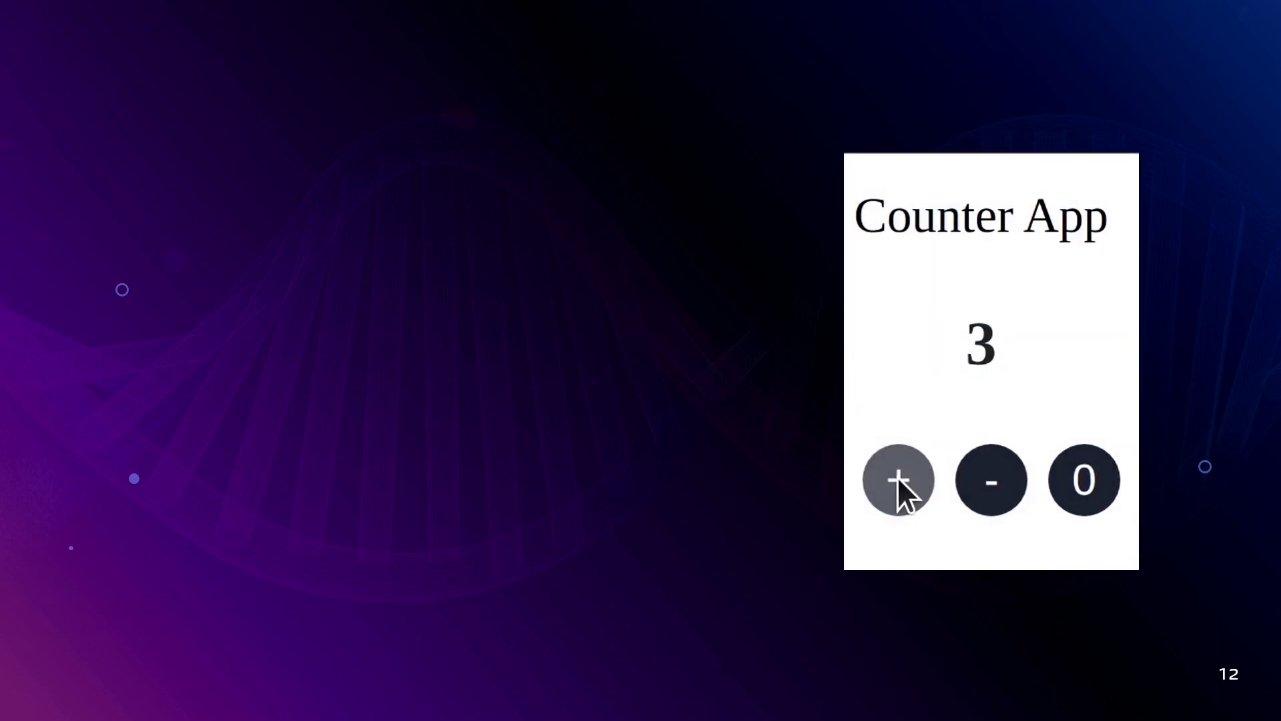
click(899, 481)
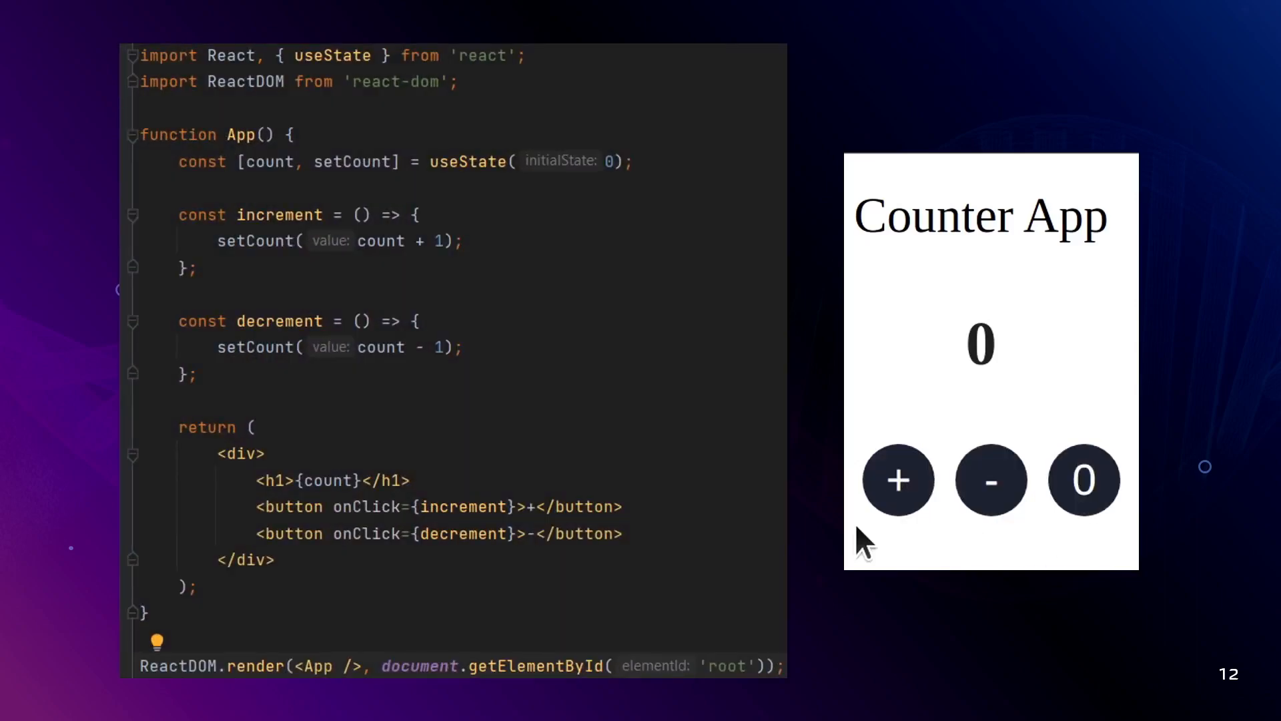
click(898, 479)
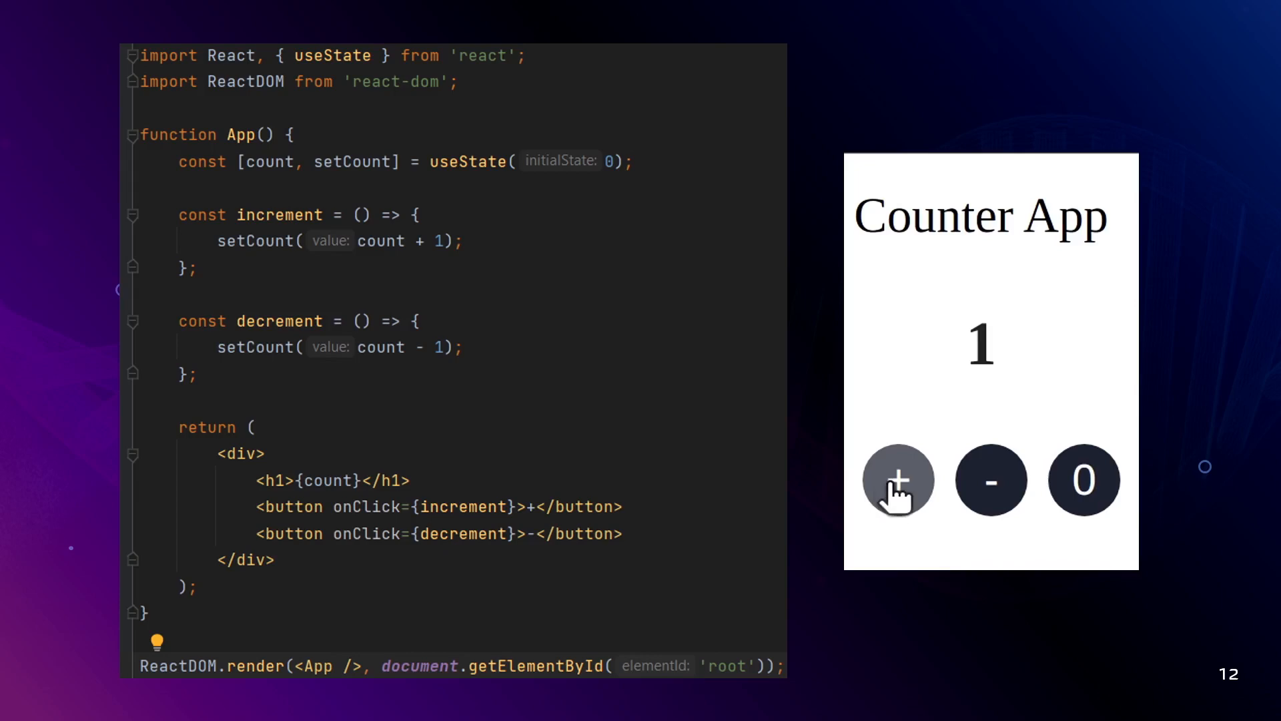
click(898, 480)
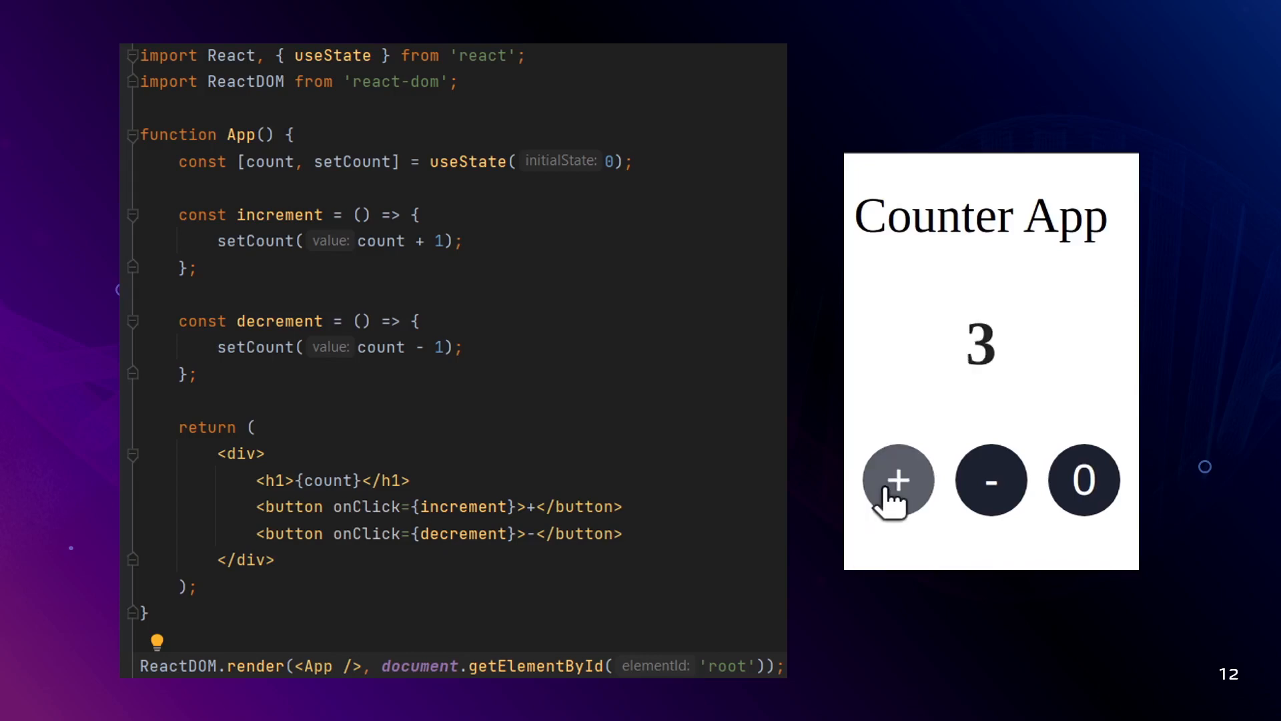
mouse_move(1029, 551)
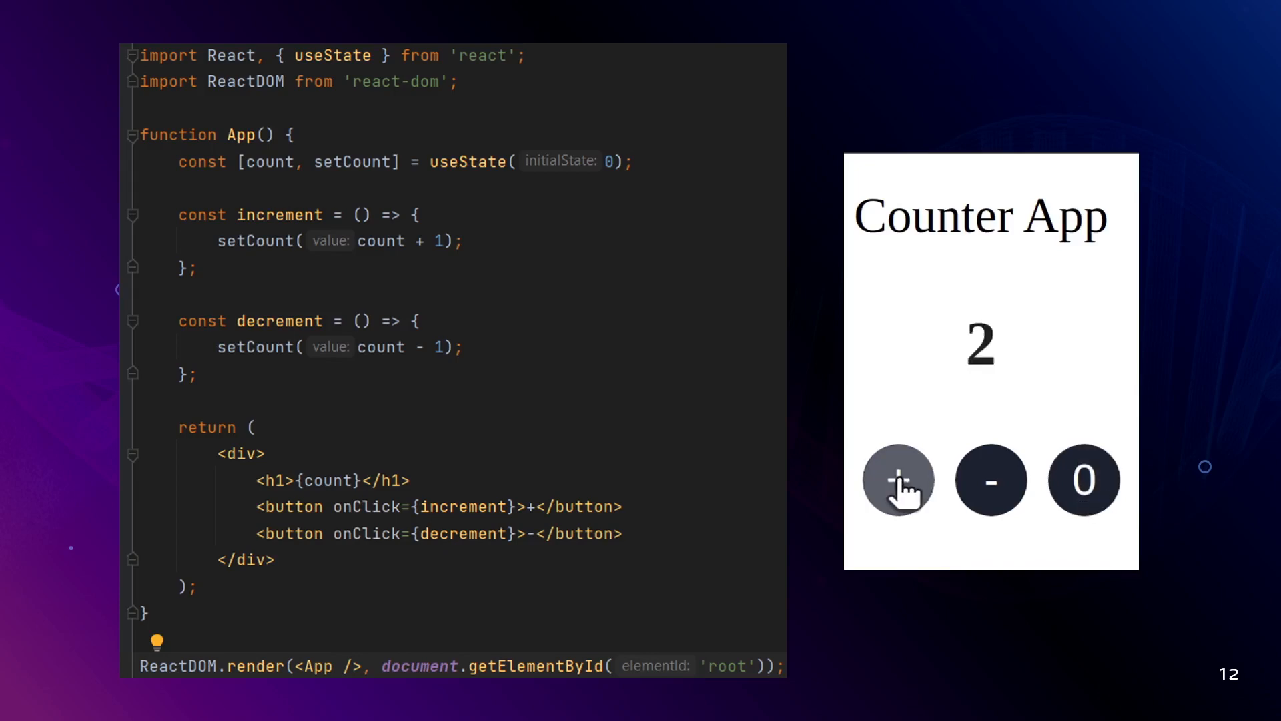
click(1084, 480)
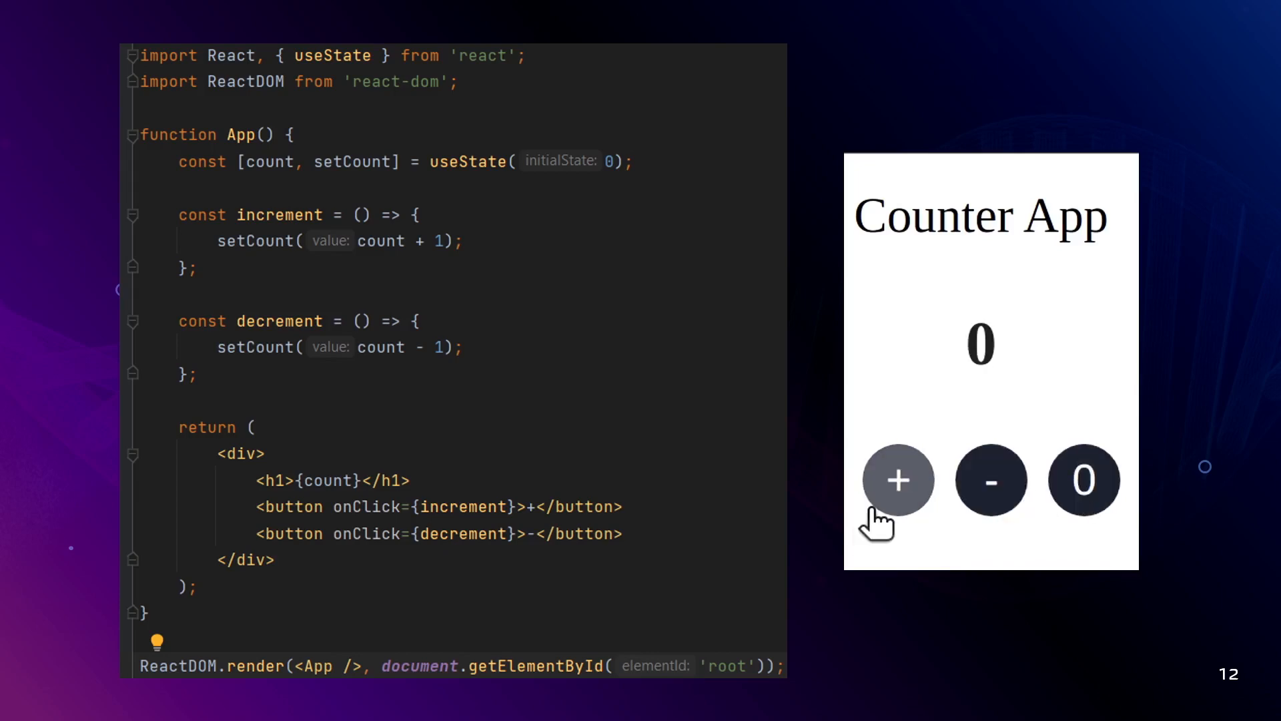
click(898, 480)
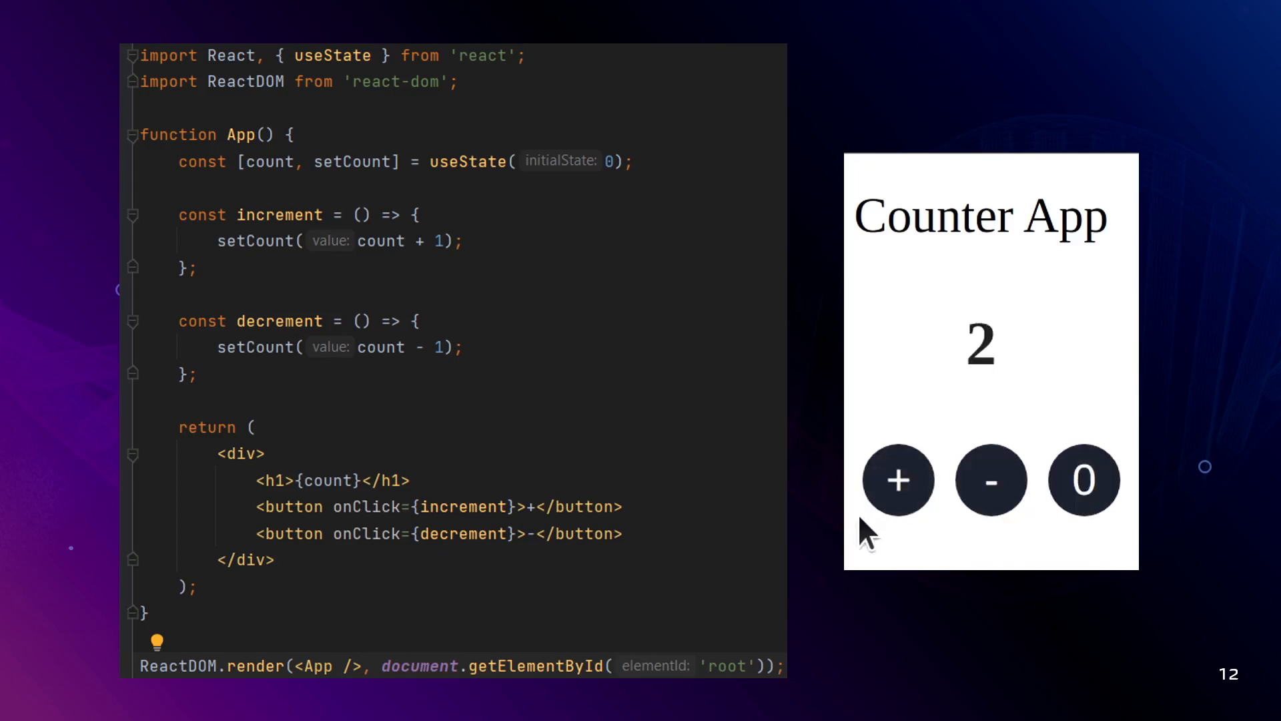
click(898, 481)
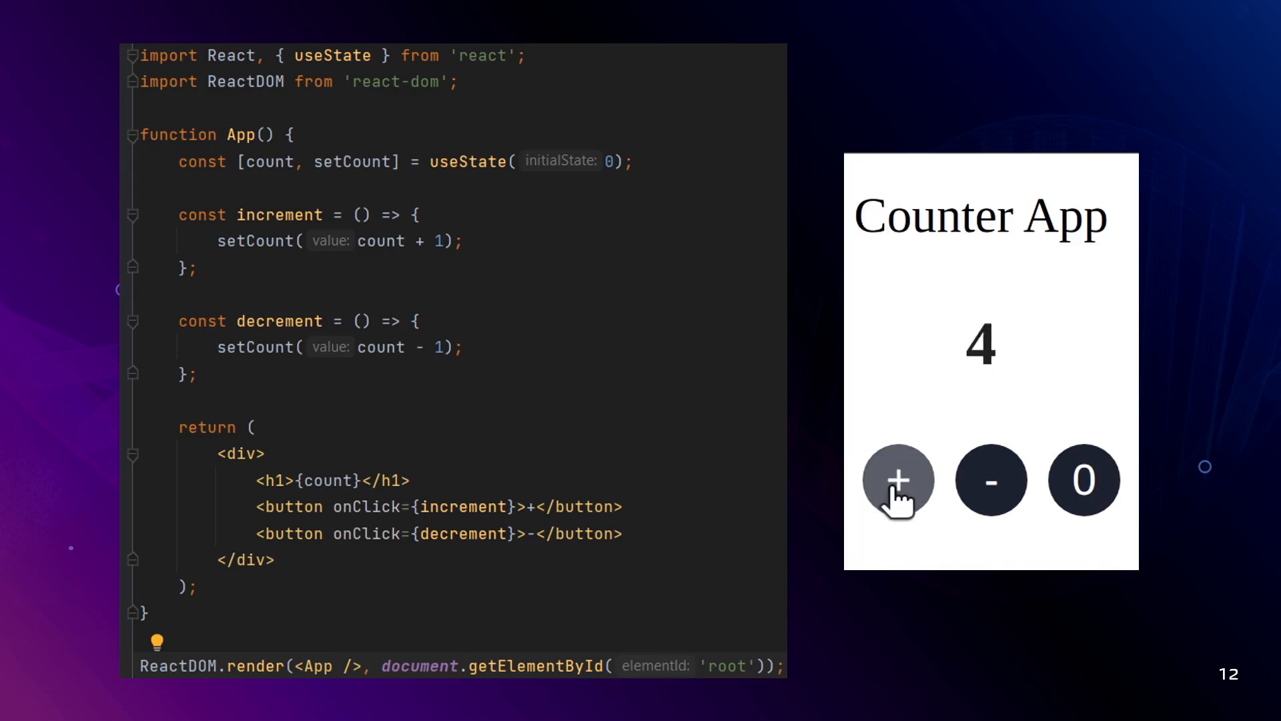
click(1084, 480)
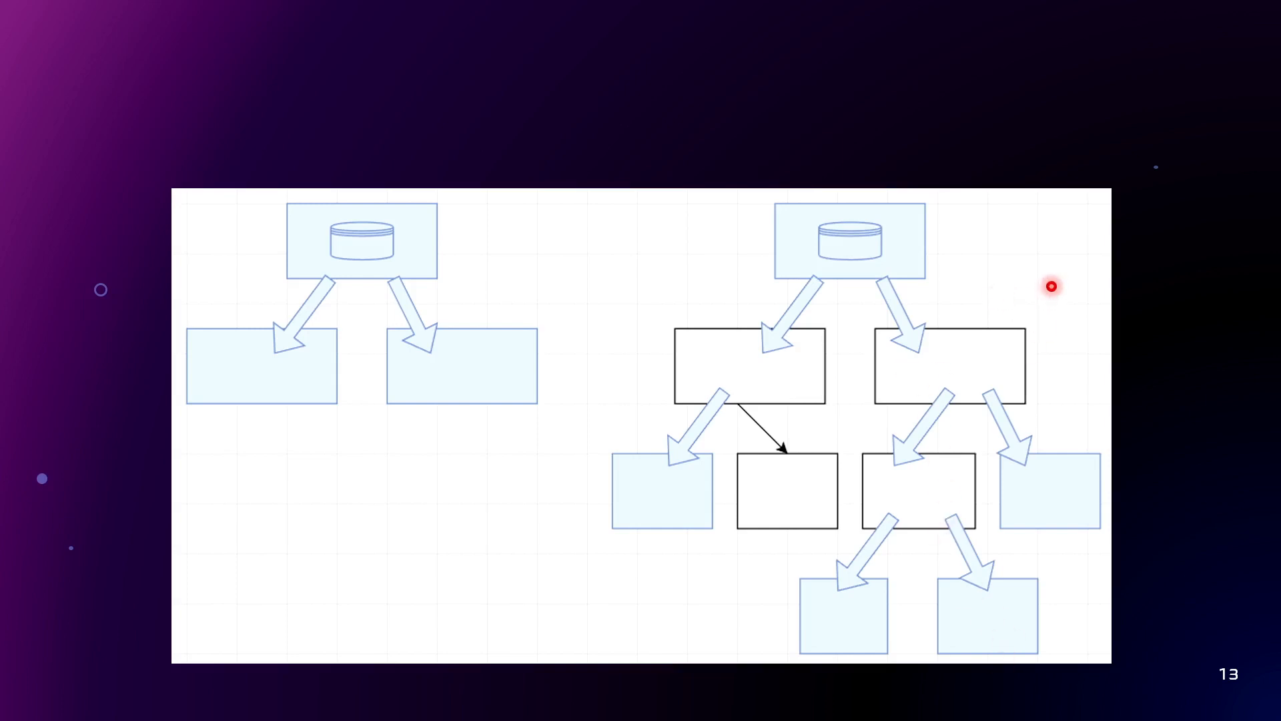
mouse_move(860, 247)
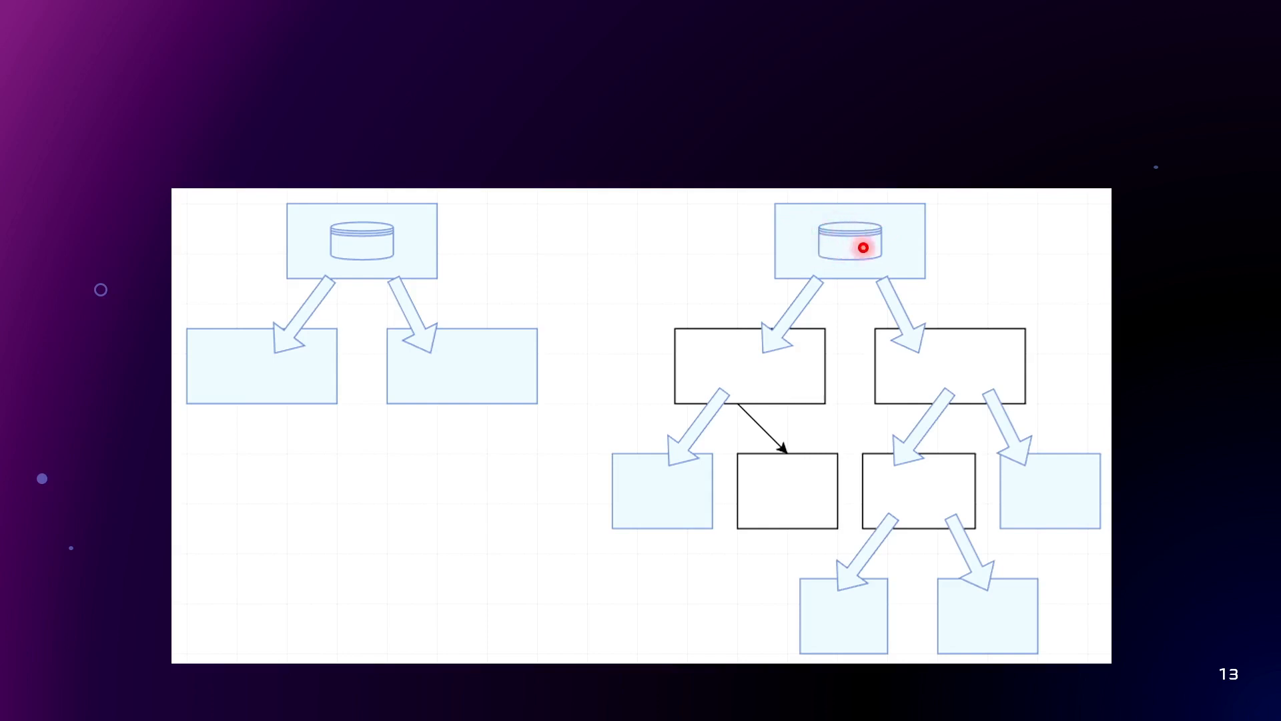
mouse_move(994, 584)
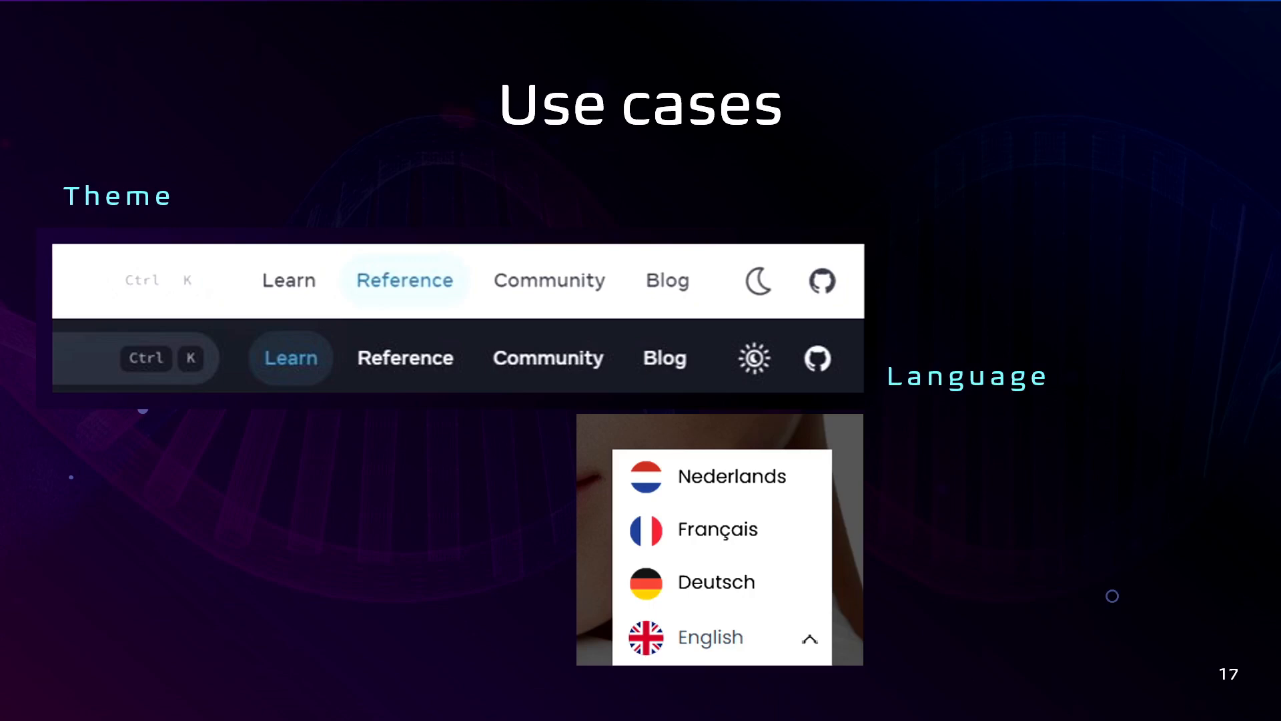
- Advance the slideshow with the right arrow key to slide 17, Use cases
key(Right)
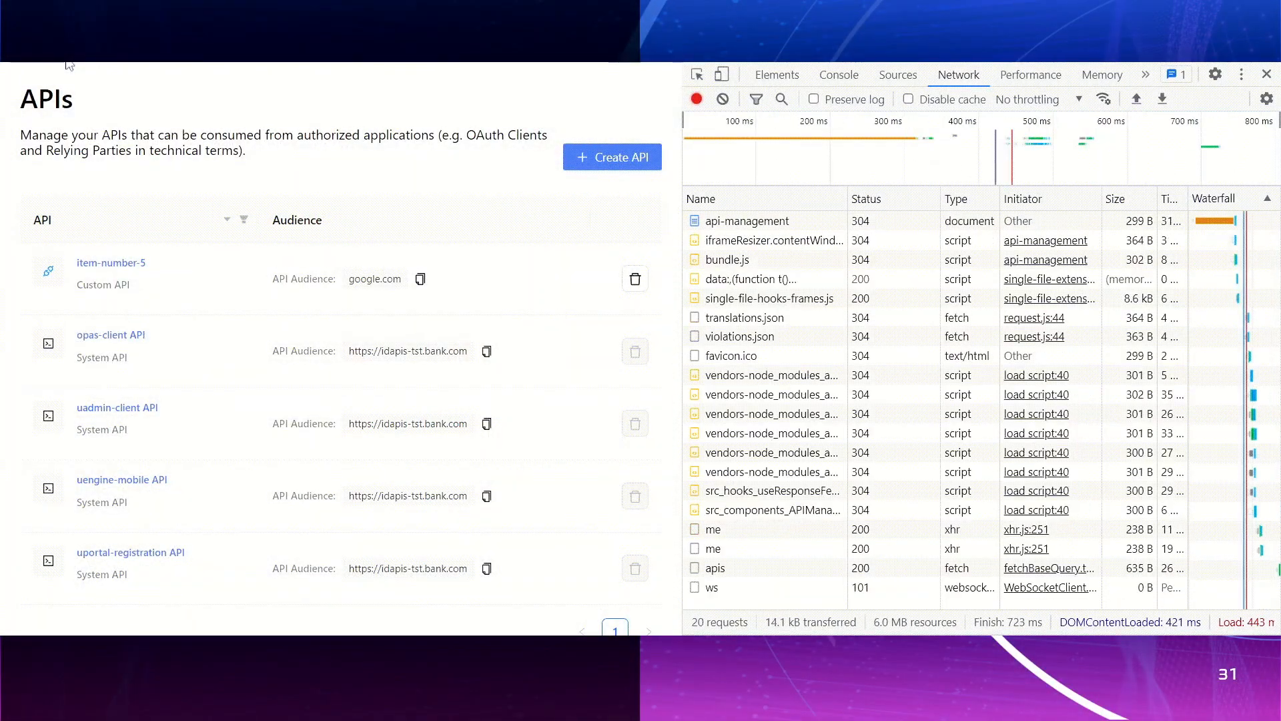
- Select the apis request in the DevTools Network panel and view its Preview of five APIs
click(302, 573)
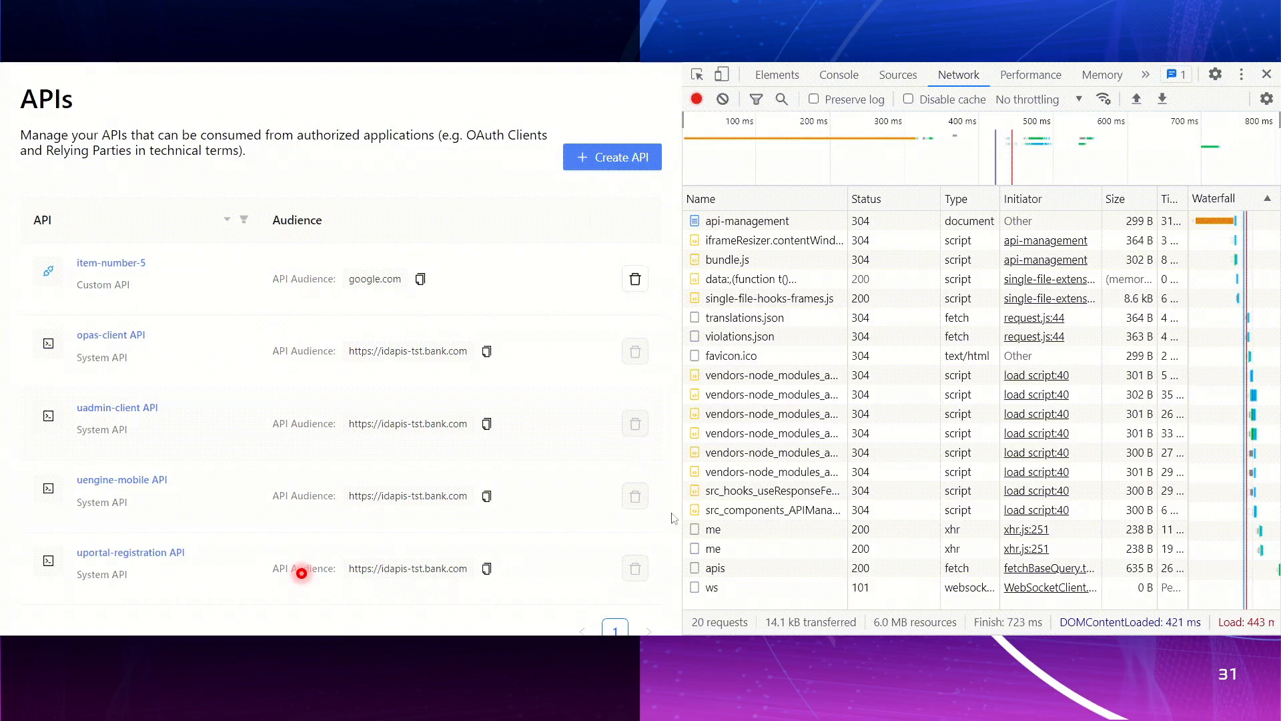
click(716, 567)
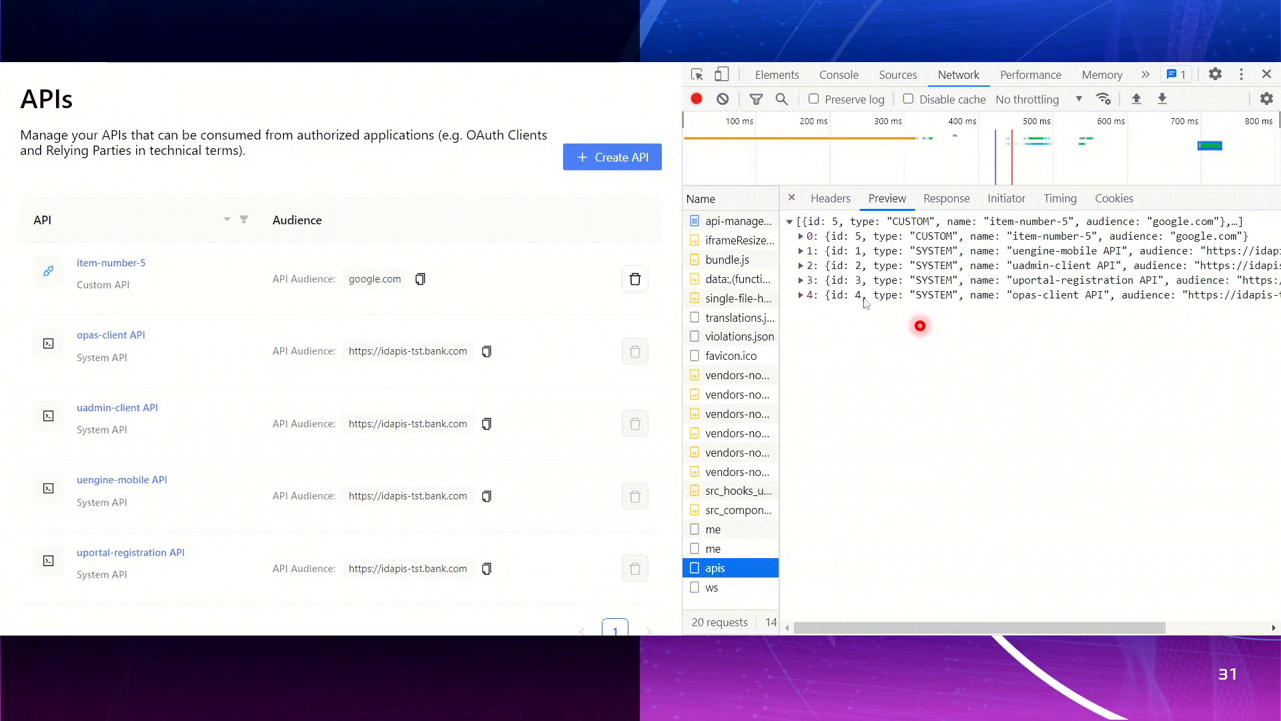
mouse_move(145, 283)
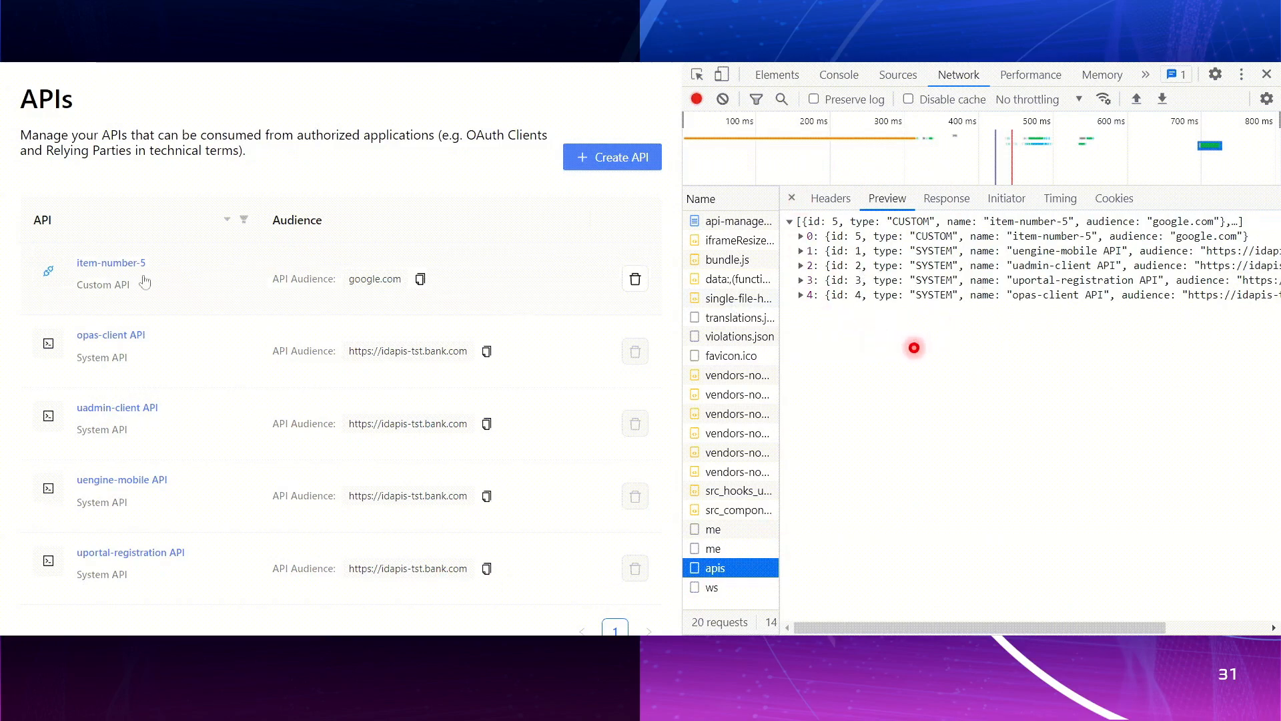
- Open item-number-5's details (audience google.com, 900-second token), then head back to the APIs list
click(111, 263)
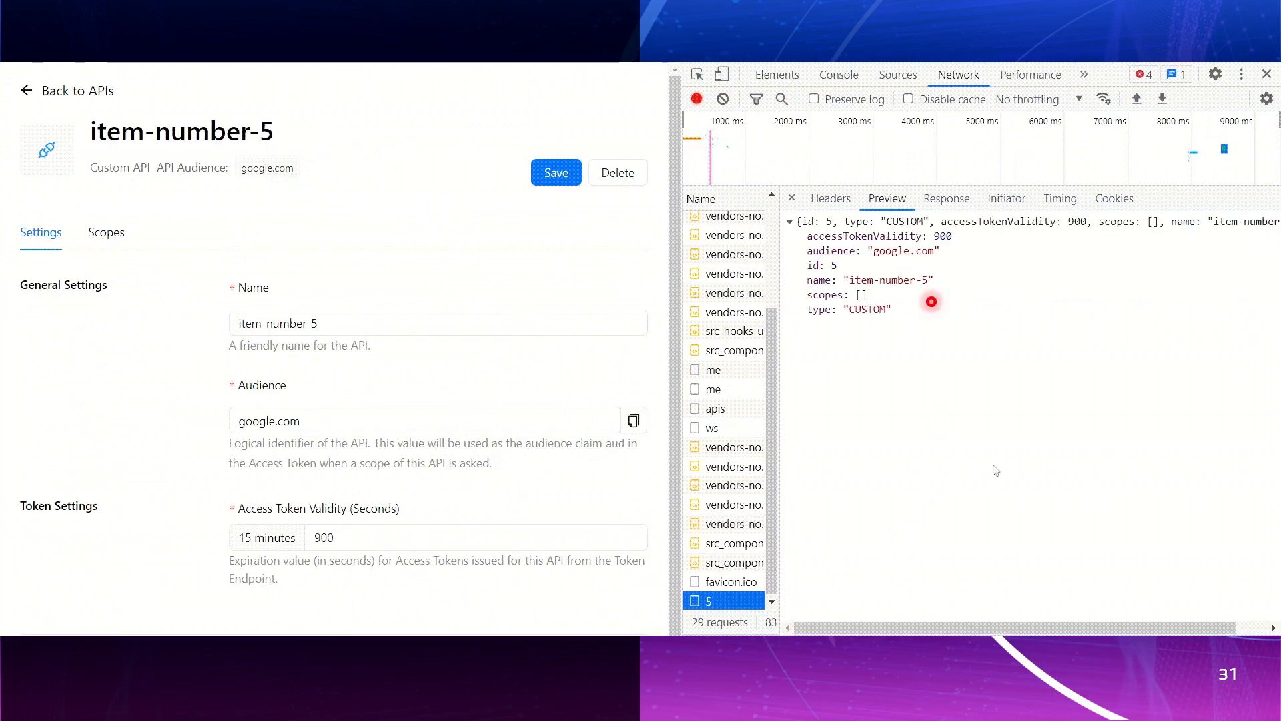
click(722, 99)
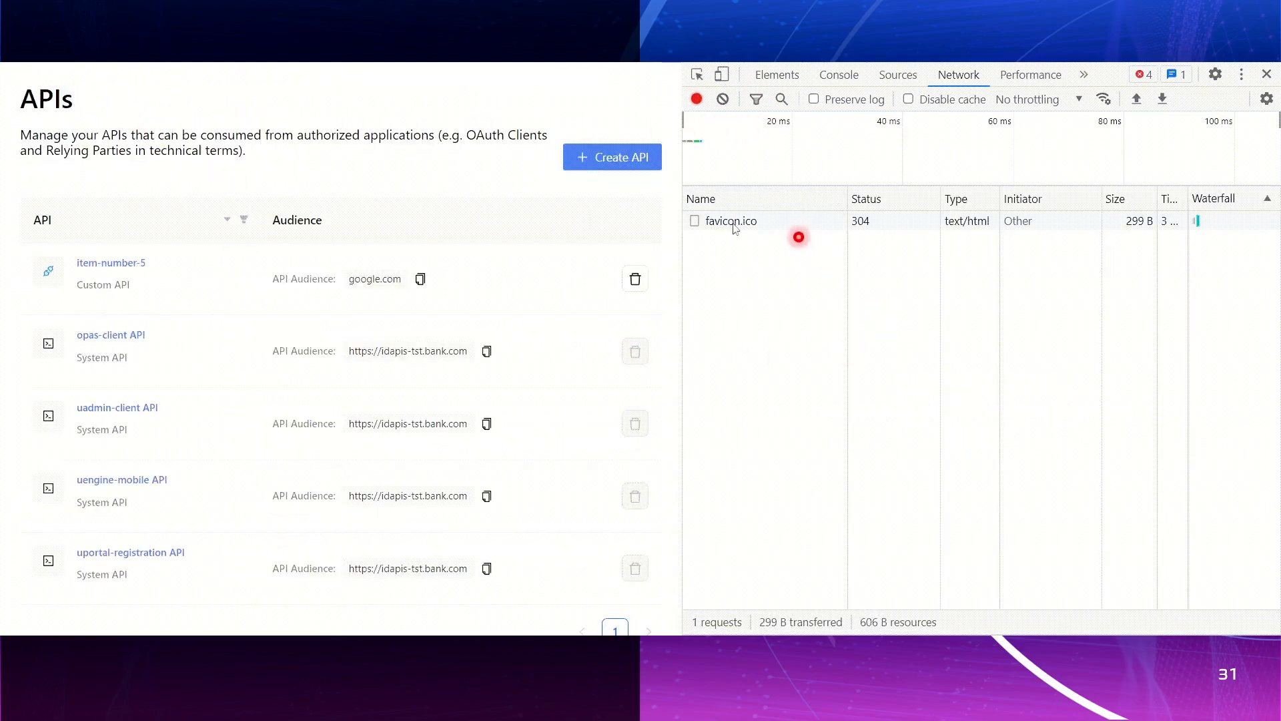
- Return to the APIs list, reloading the Network log with only the favicon.ico request
click(110, 263)
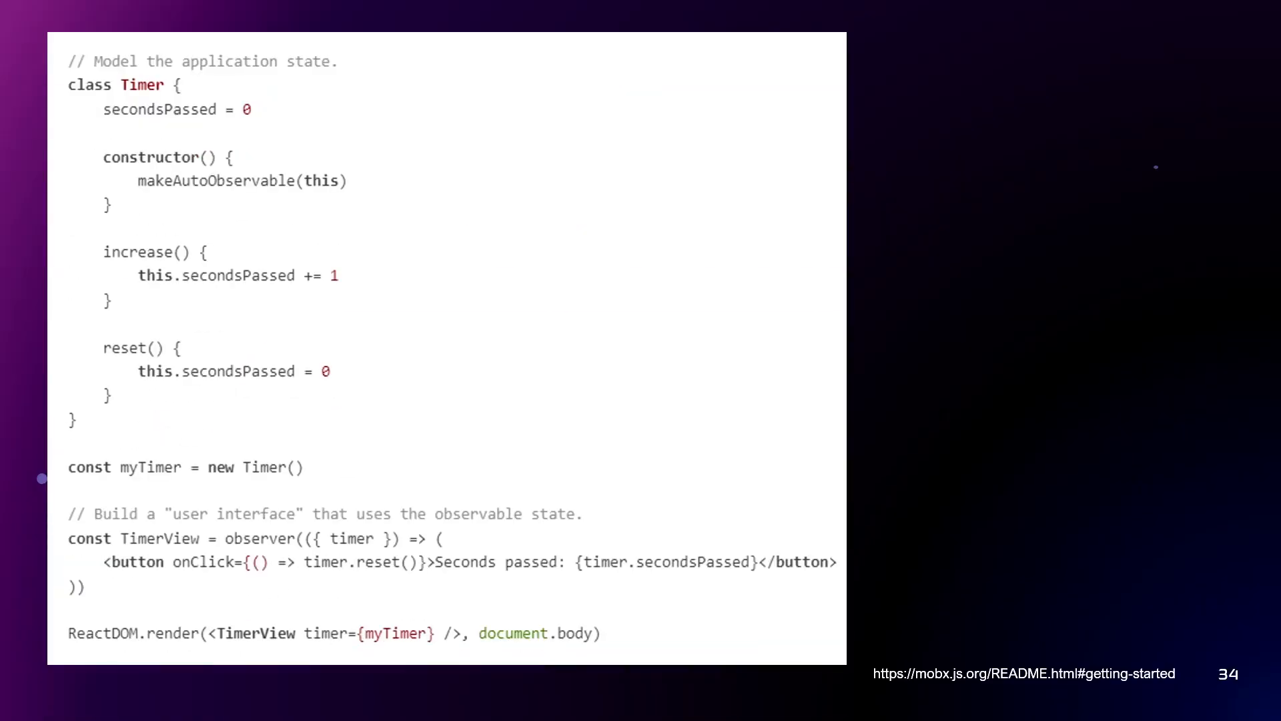
- Present slide 34's MobX Timer getting-started code example in Slide Show
click(366, 555)
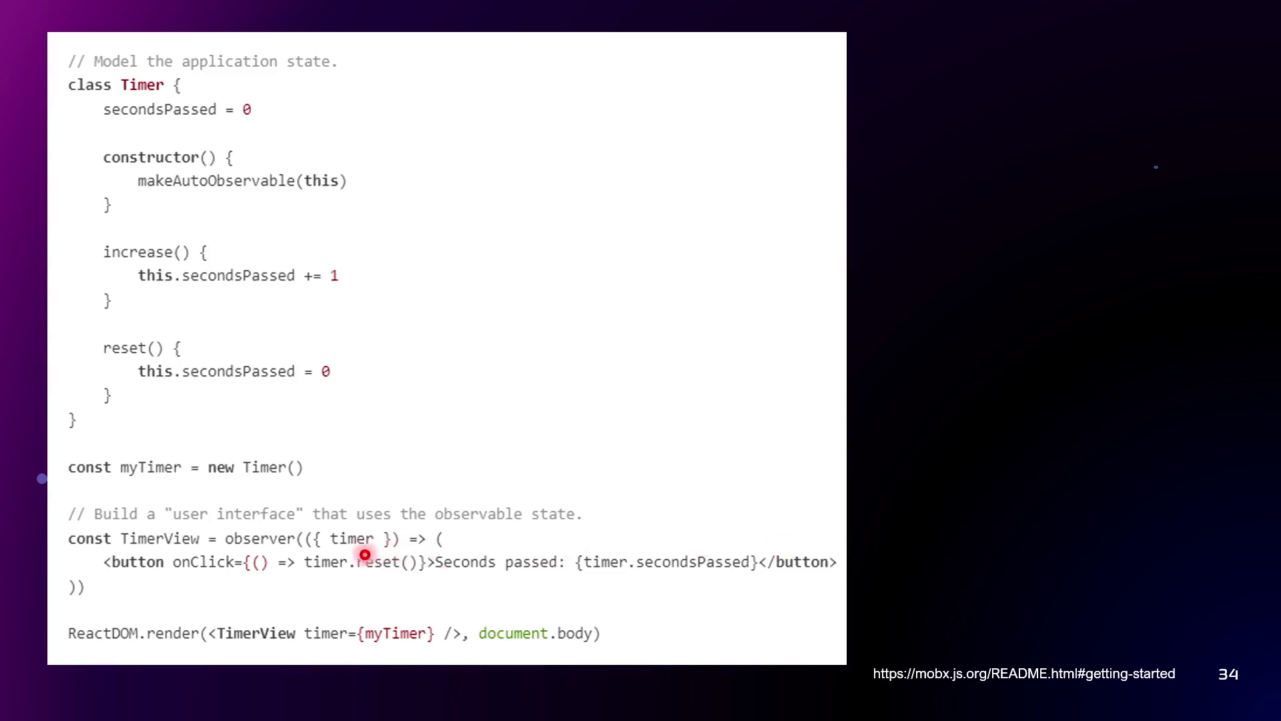
mouse_move(294, 562)
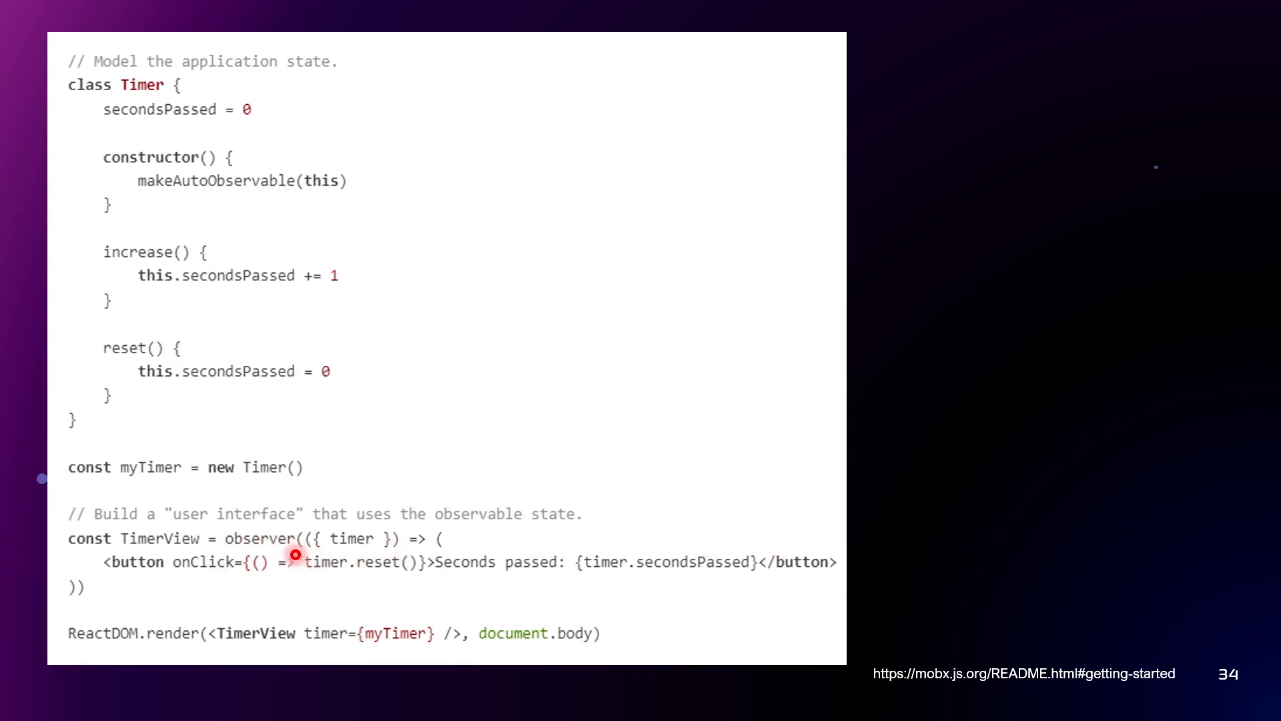
mouse_move(208, 551)
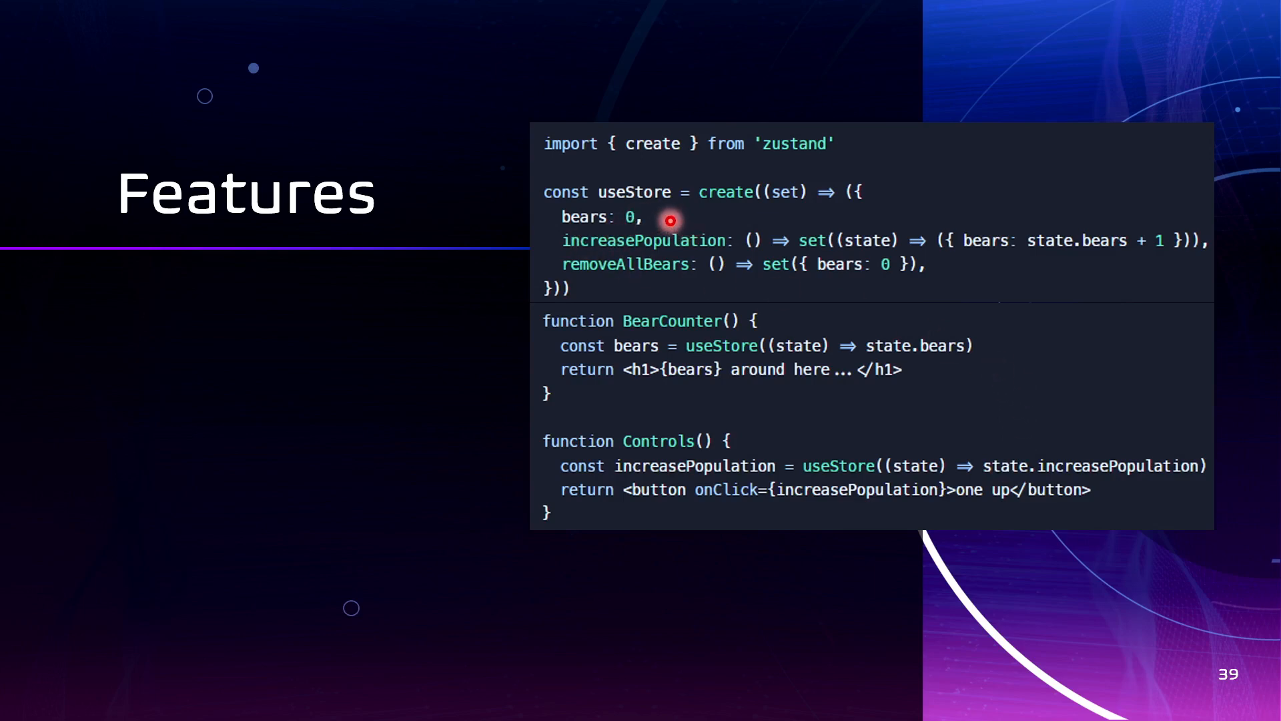
mouse_move(752, 225)
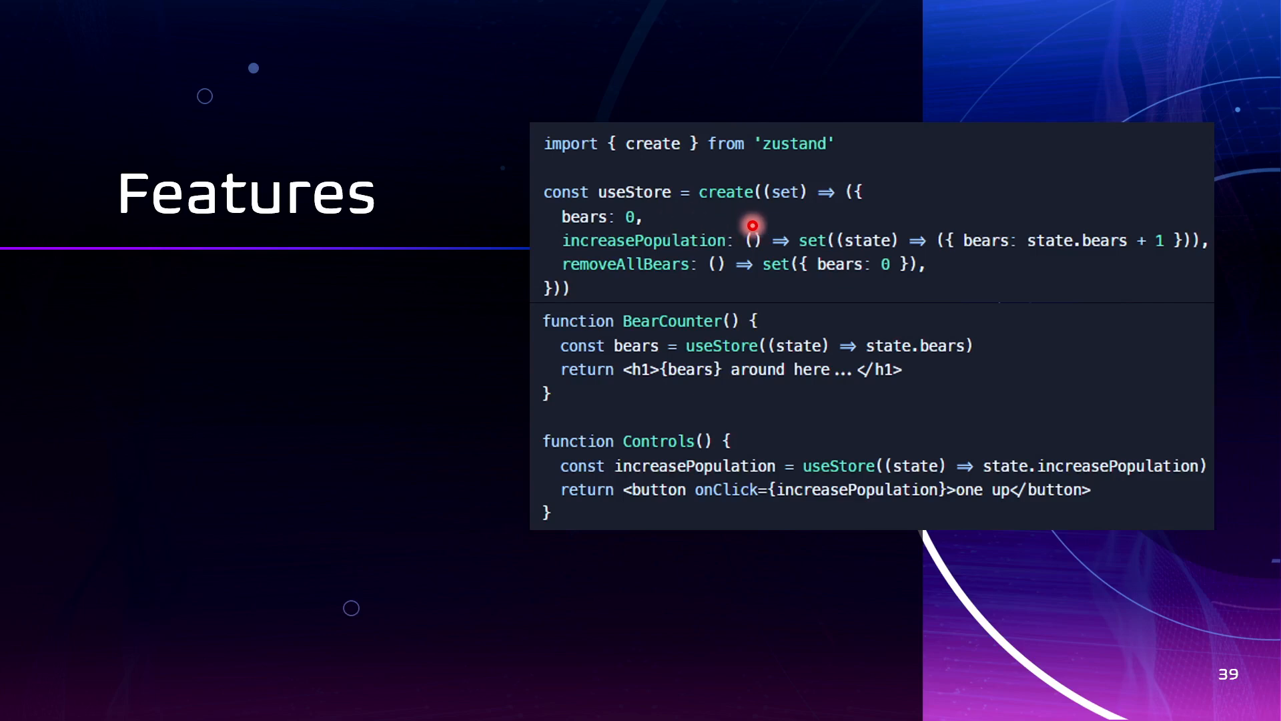
mouse_move(703, 277)
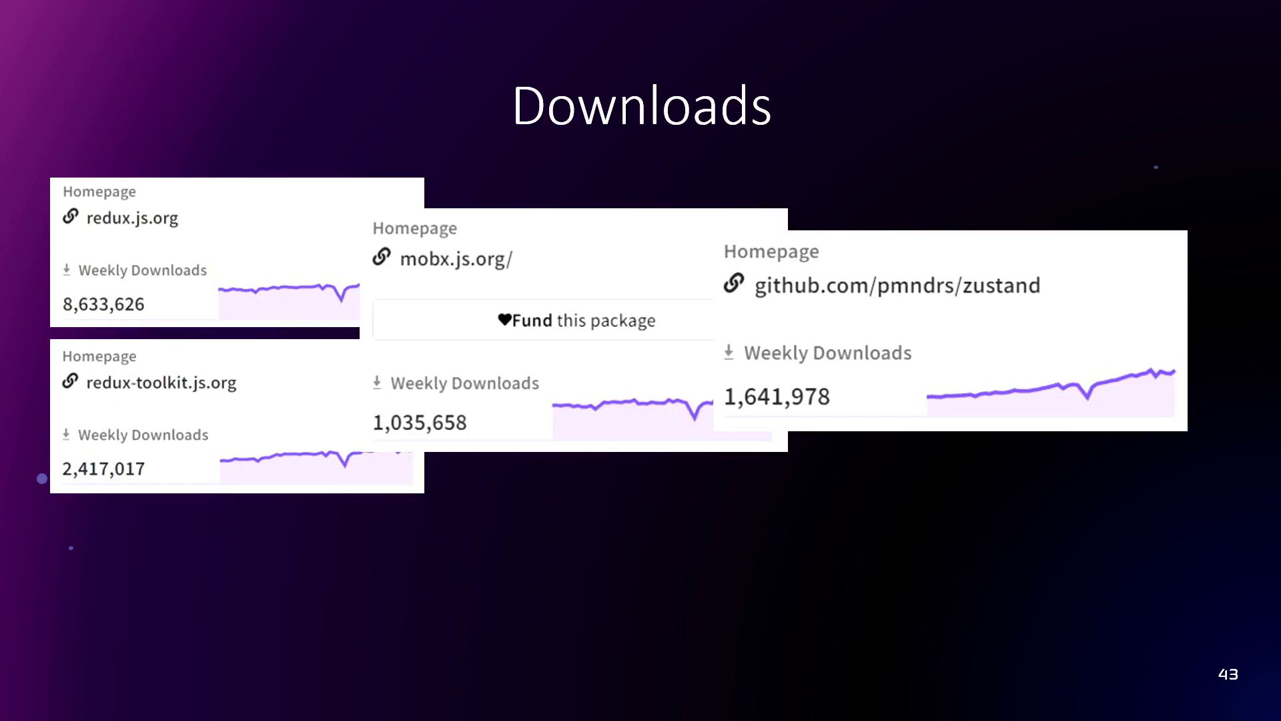
- Advance from slide 43 Downloads to slide 44 Jobs, showing 4,970 Redux results in Europe
key(Right)
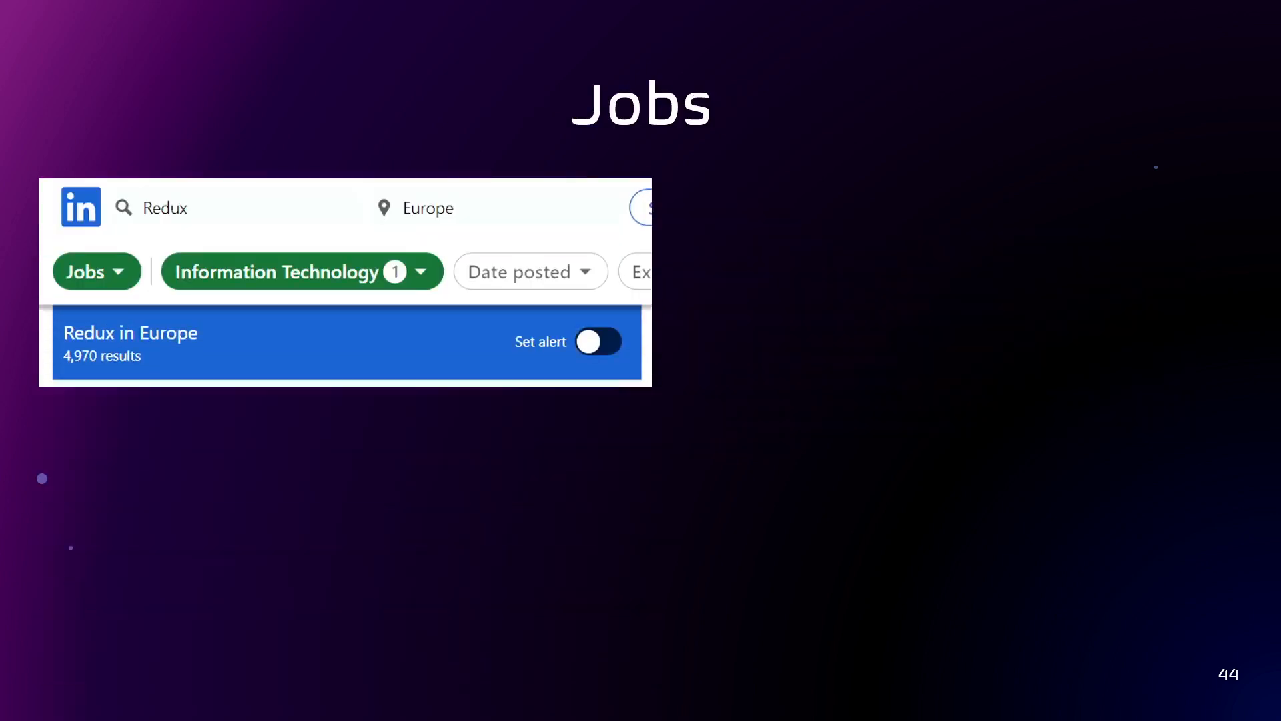